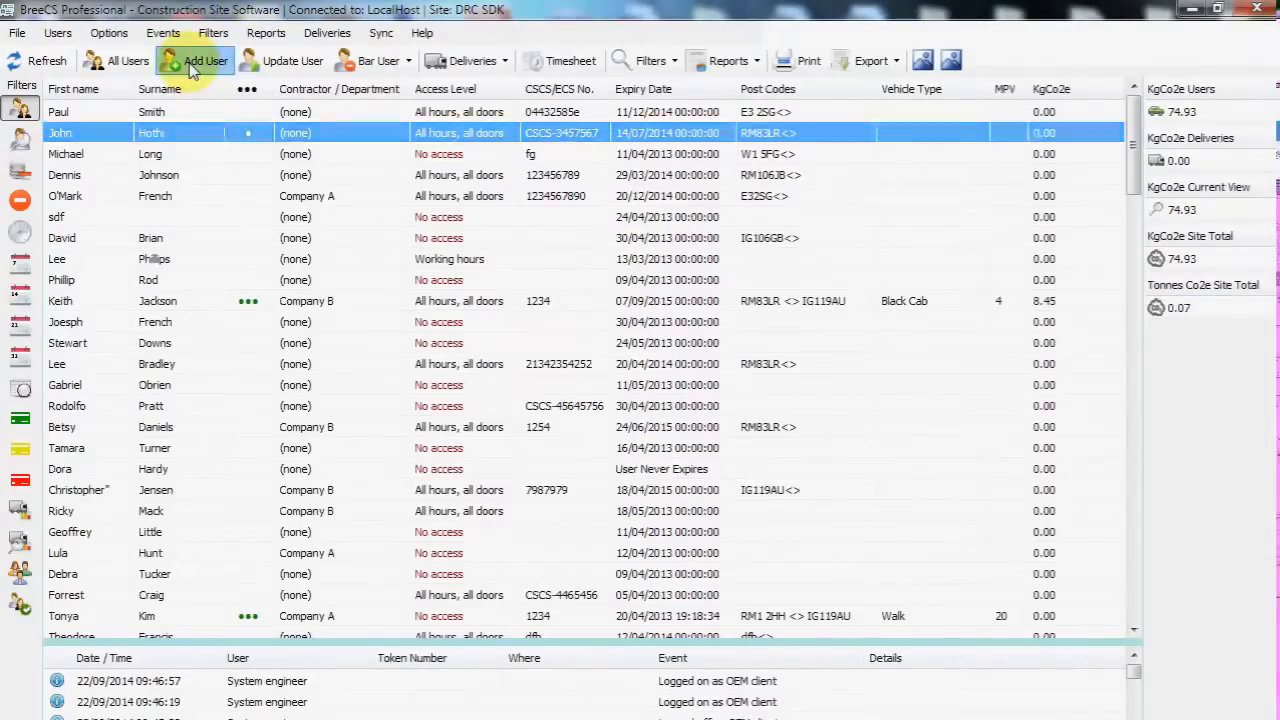
Start a new user record with Add User, then let the CSCS reader process a card
{"action": "left_click", "coordinate": [205, 61]}
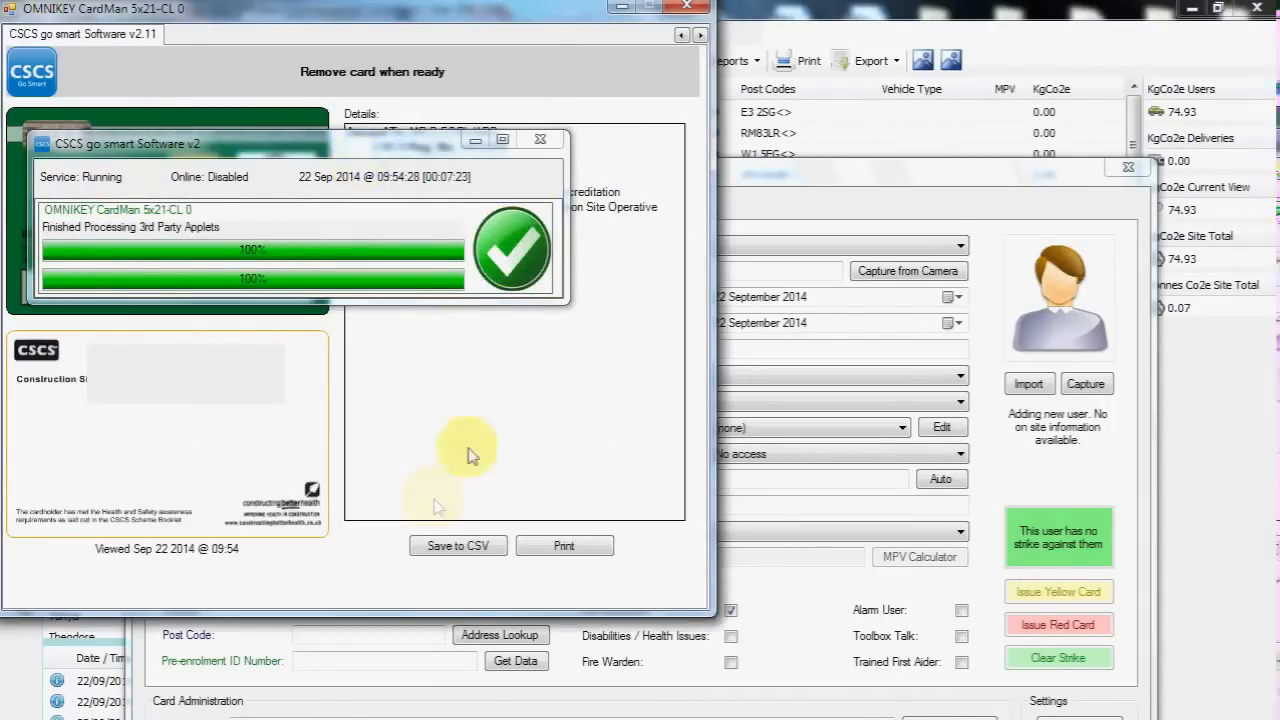
Save the scanned card to CSV, close Add New User Record, and enable Watchdog Enumeration and Hooking
{"action": "left_click", "coordinate": [457, 545]}
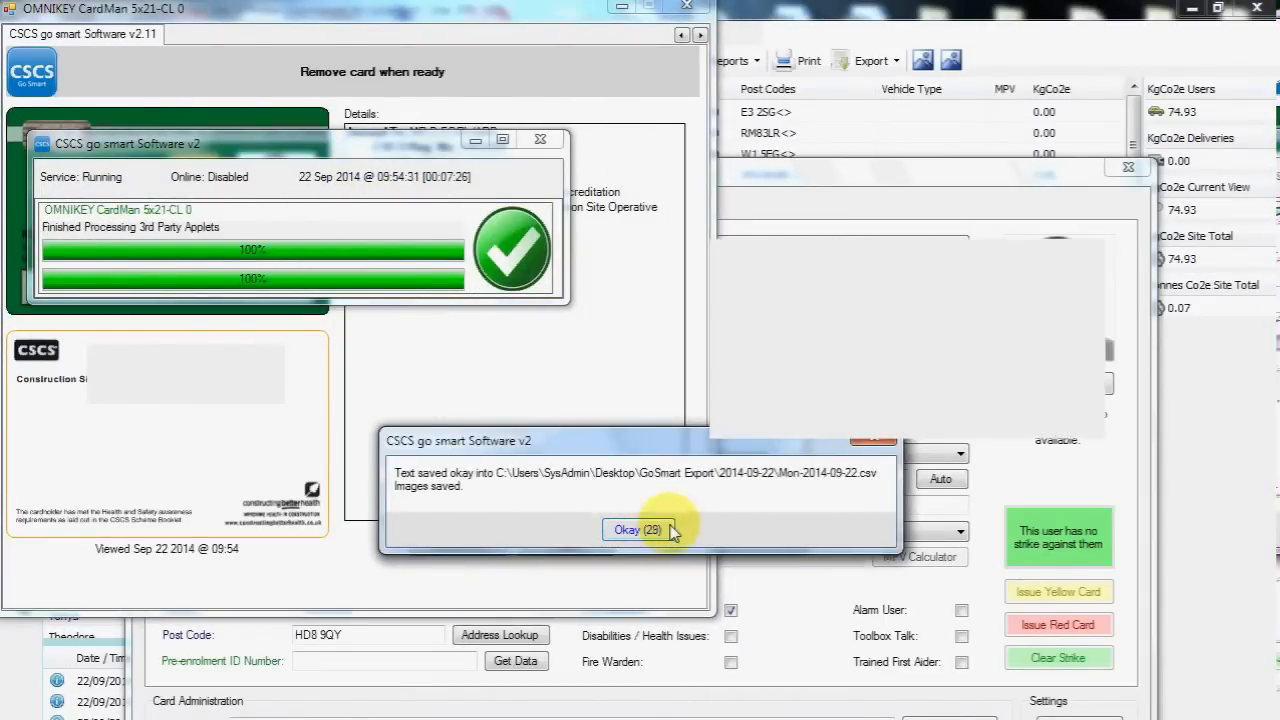
{"action": "left_click", "coordinate": [638, 530]}
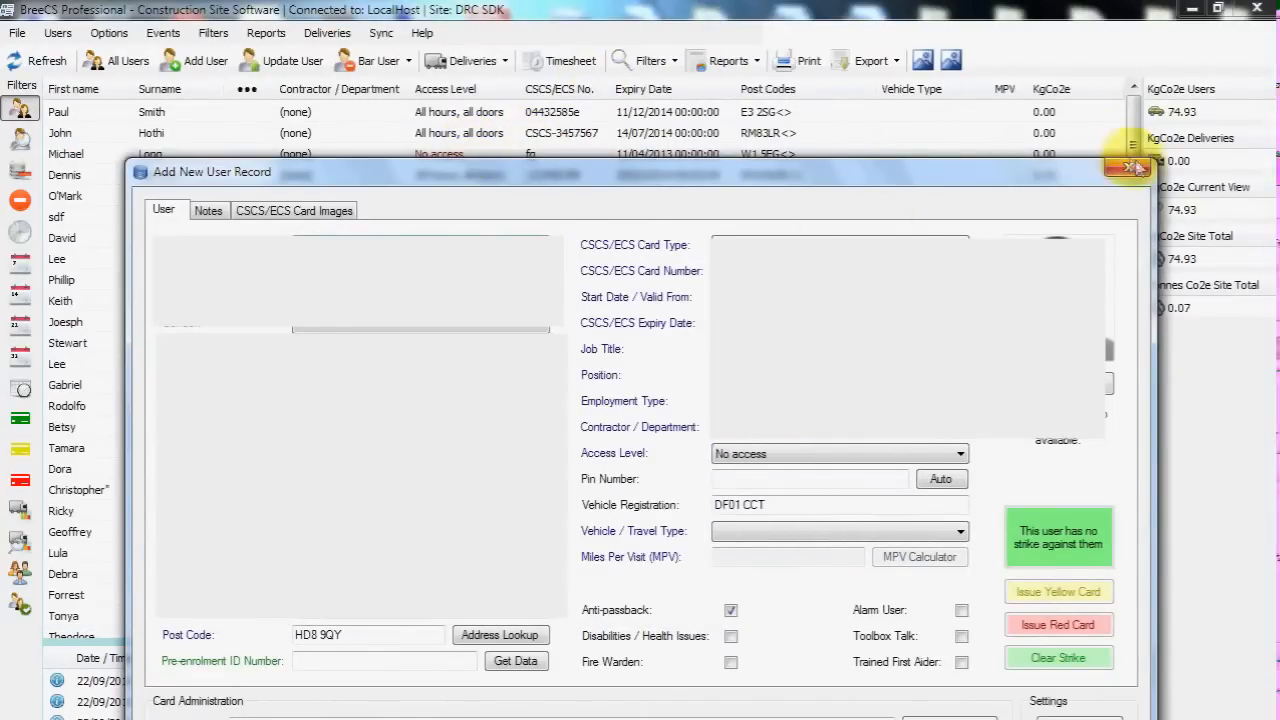
{"action": "left_click", "coordinate": [1129, 167]}
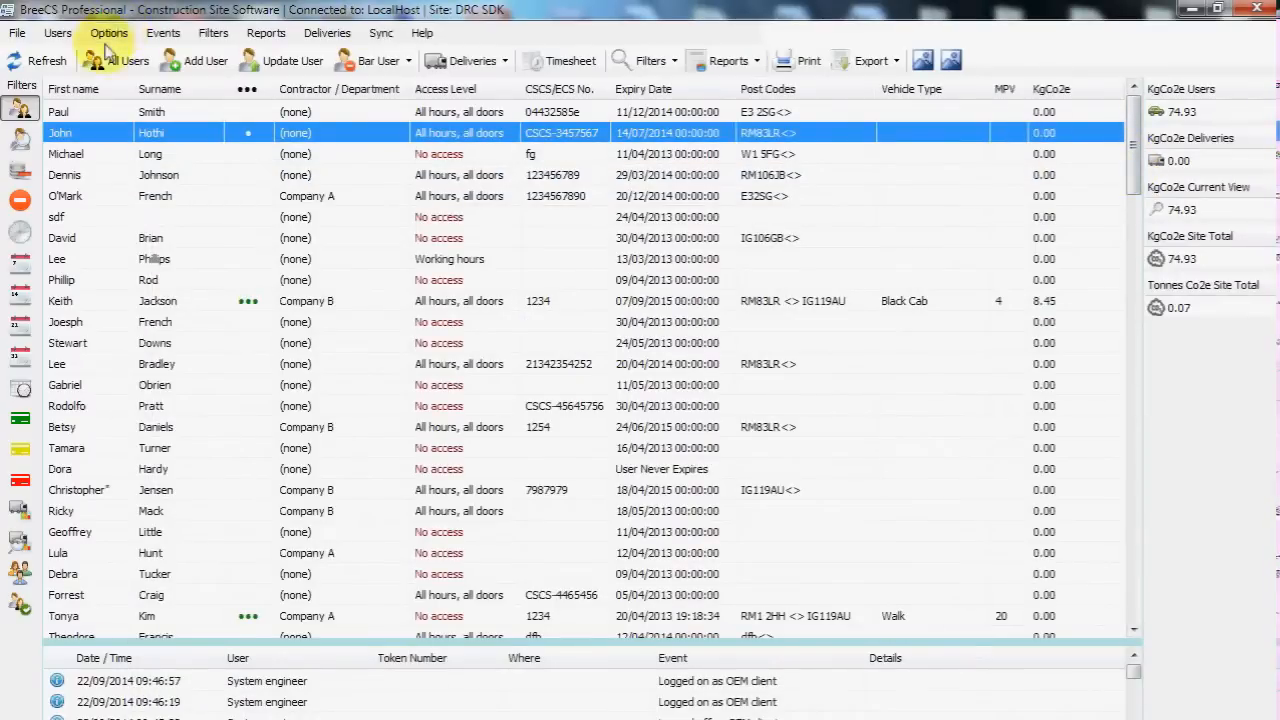
{"action": "left_click", "coordinate": [108, 33]}
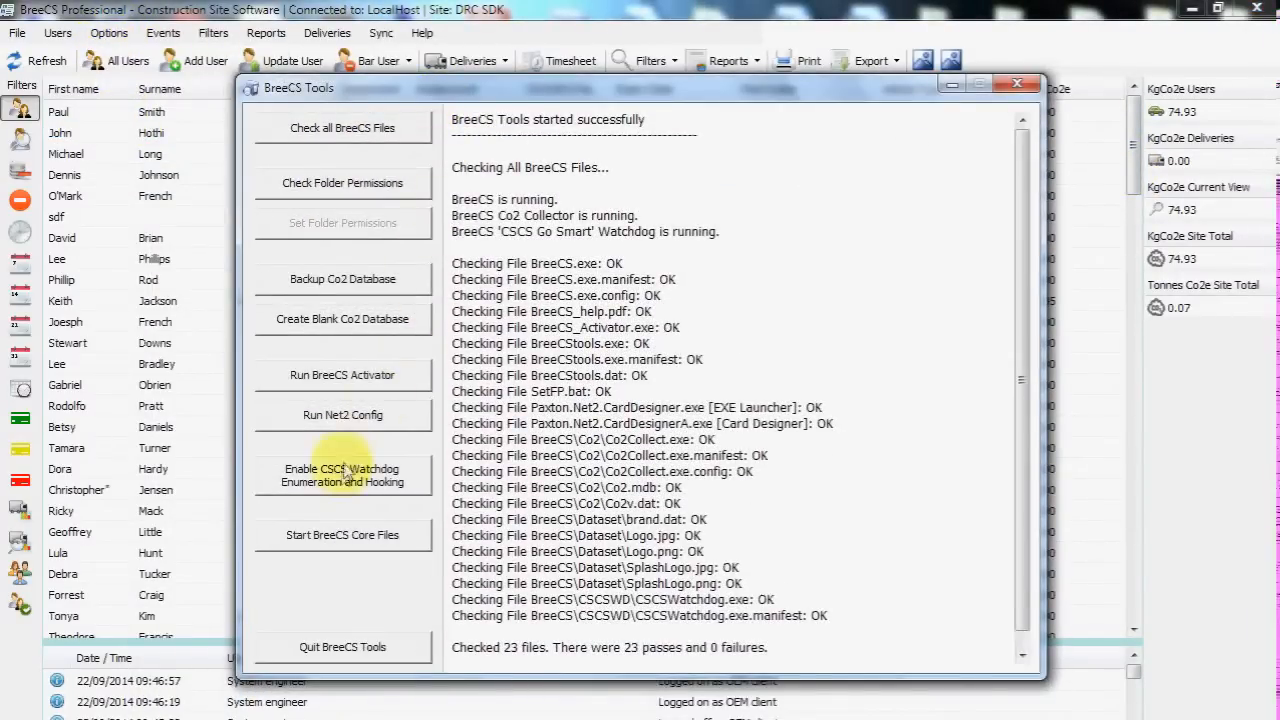
{"action": "left_click", "coordinate": [342, 475]}
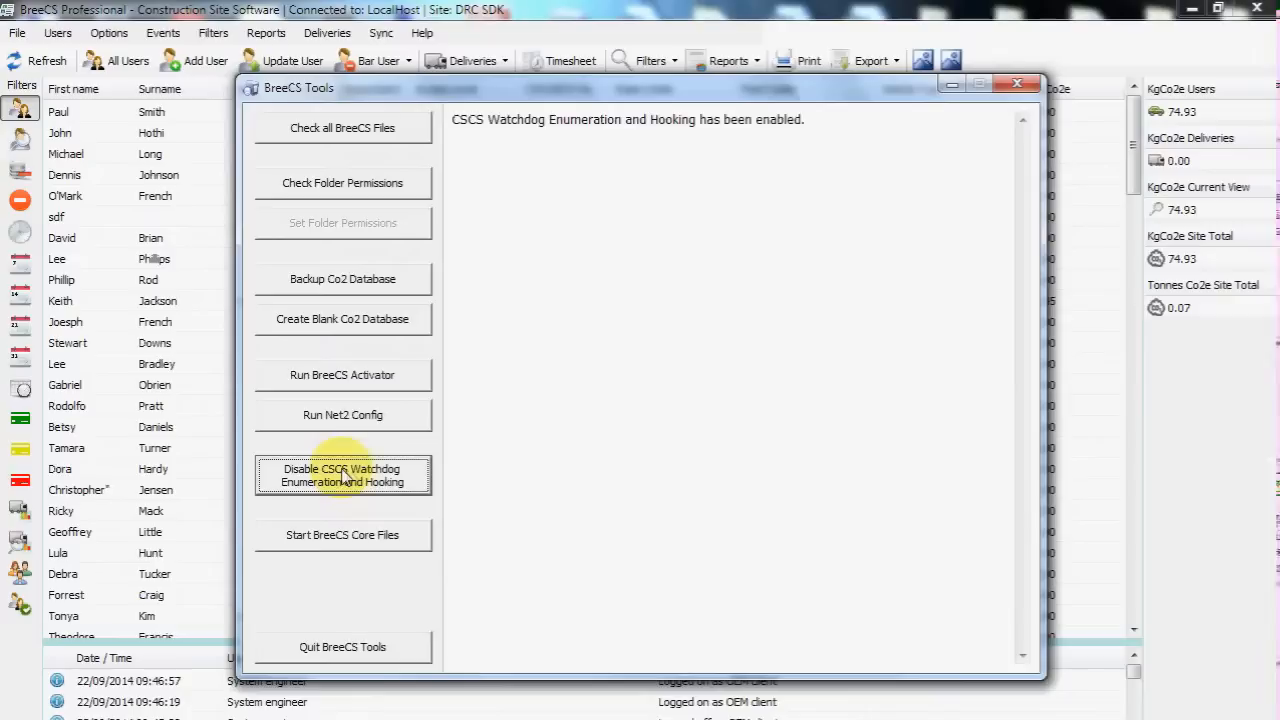